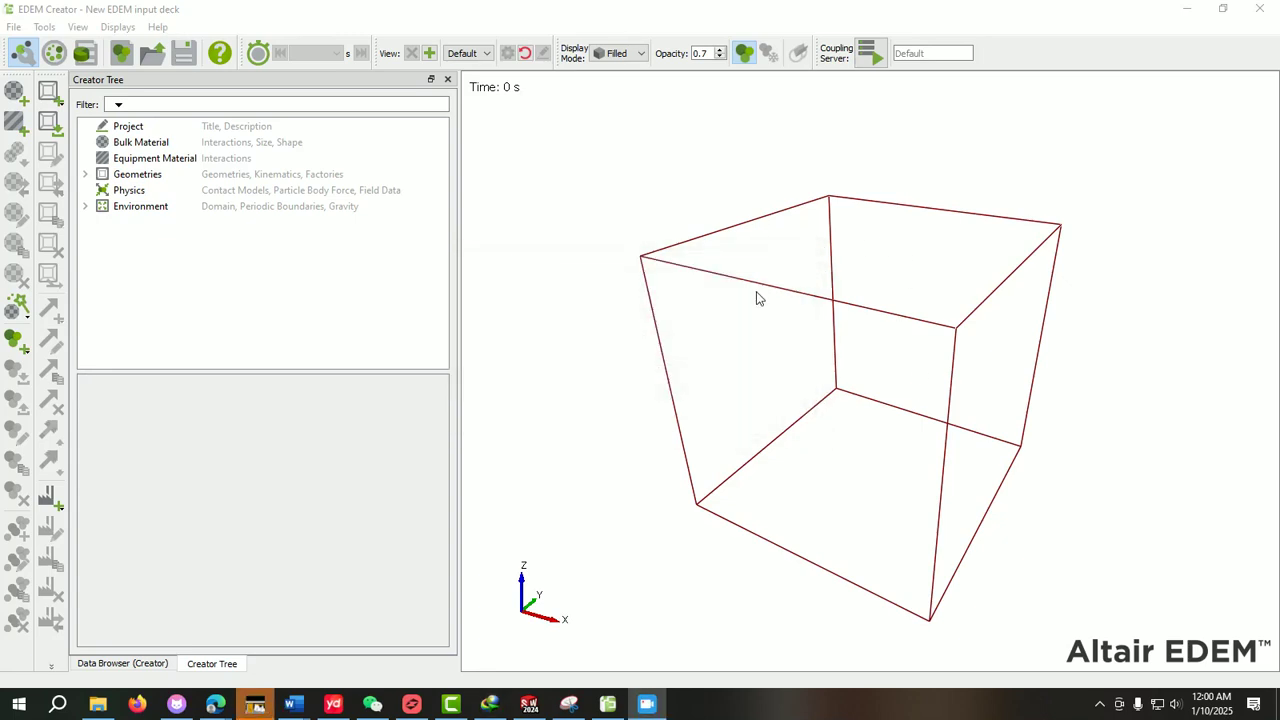
pyautogui.moveTo(670, 318)
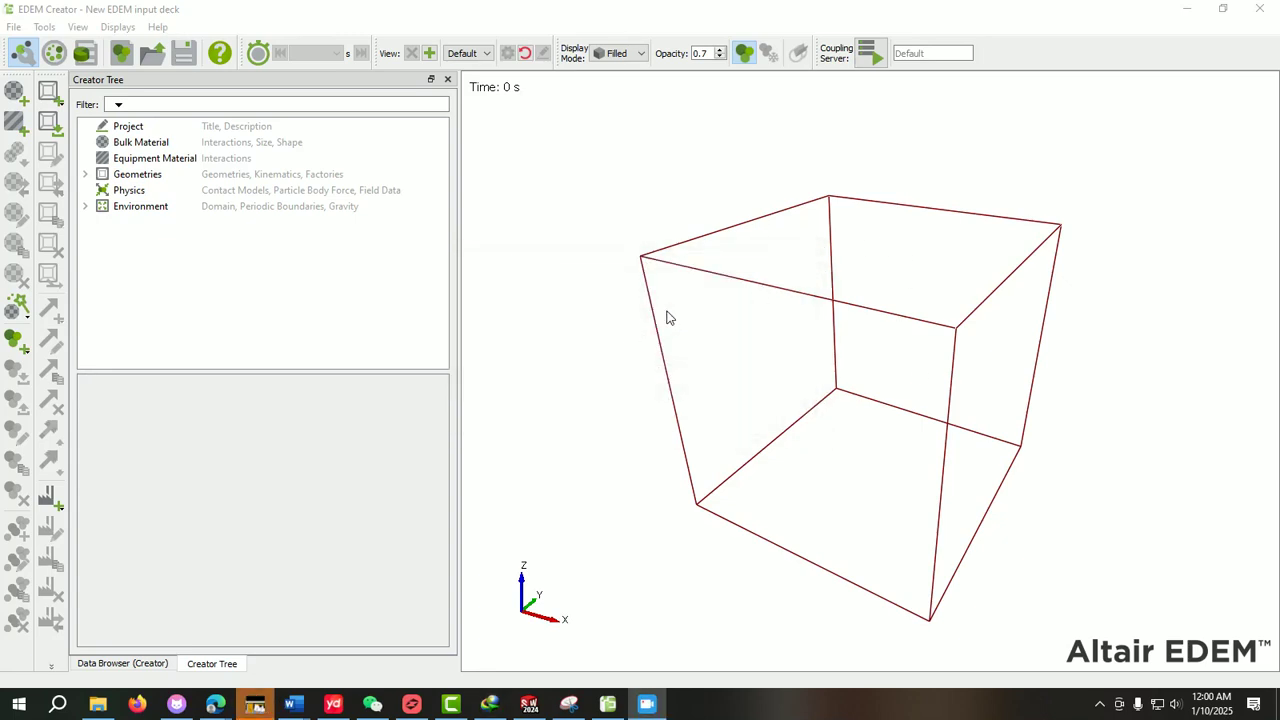
pyautogui.moveTo(646, 390)
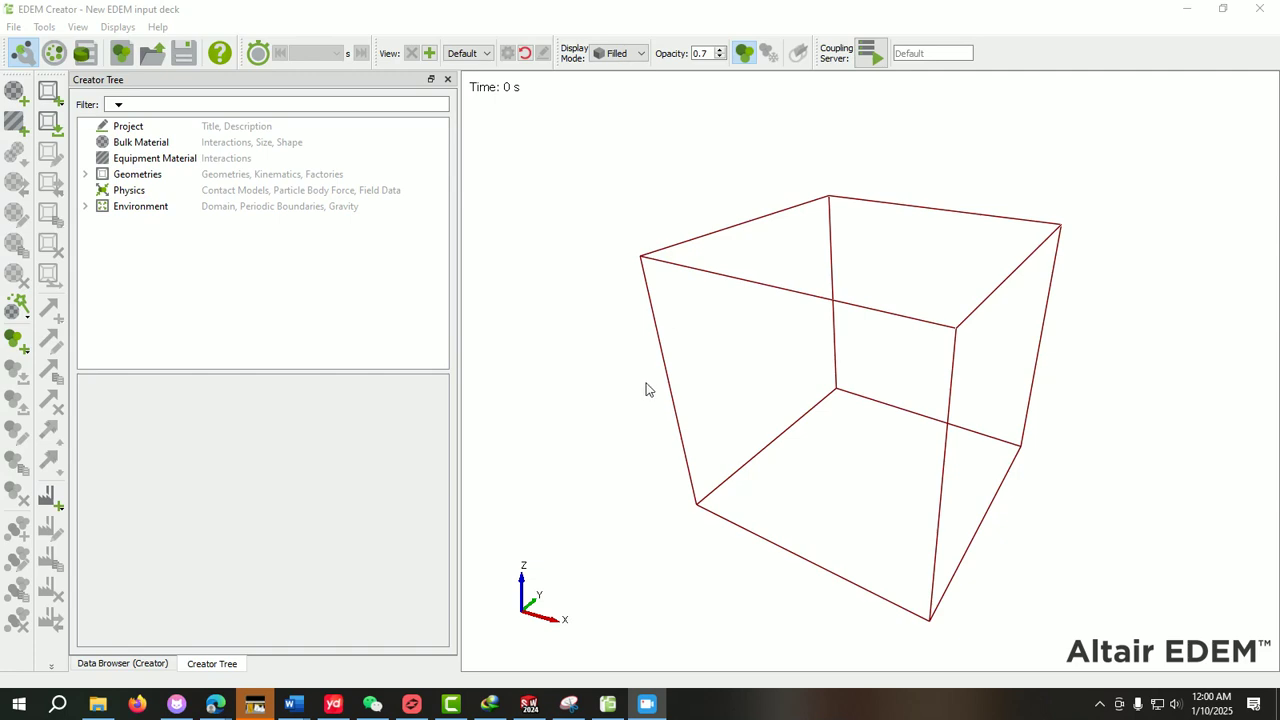
pyautogui.moveTo(312, 222)
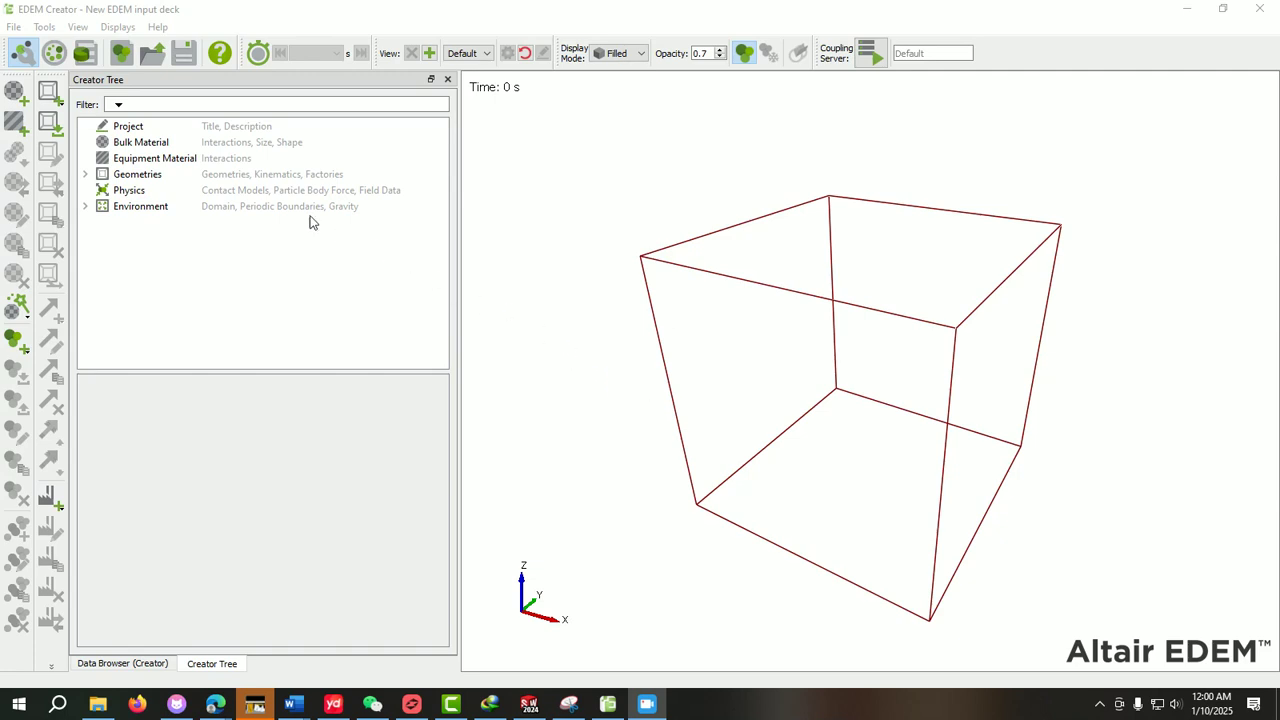
pyautogui.moveTo(664, 390)
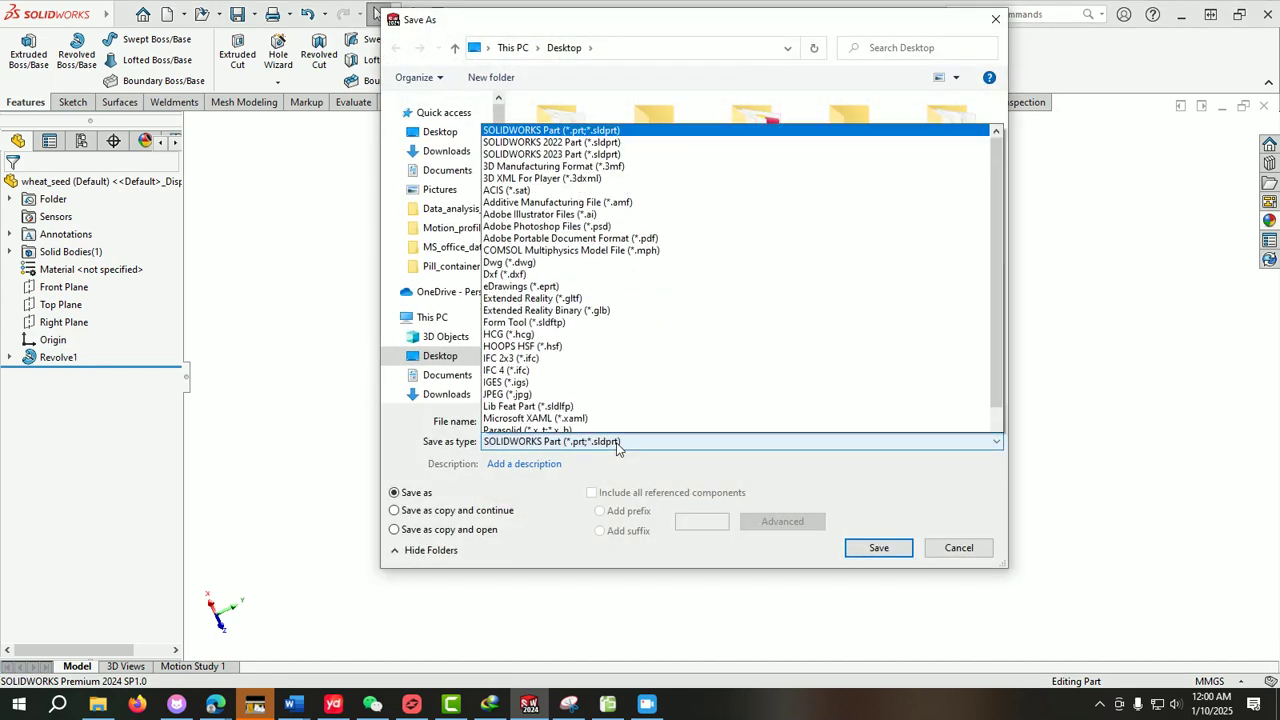
# Step: Export wheat_seed as an STL (*.stl) file to the Desktop
pyautogui.scroll(-3)
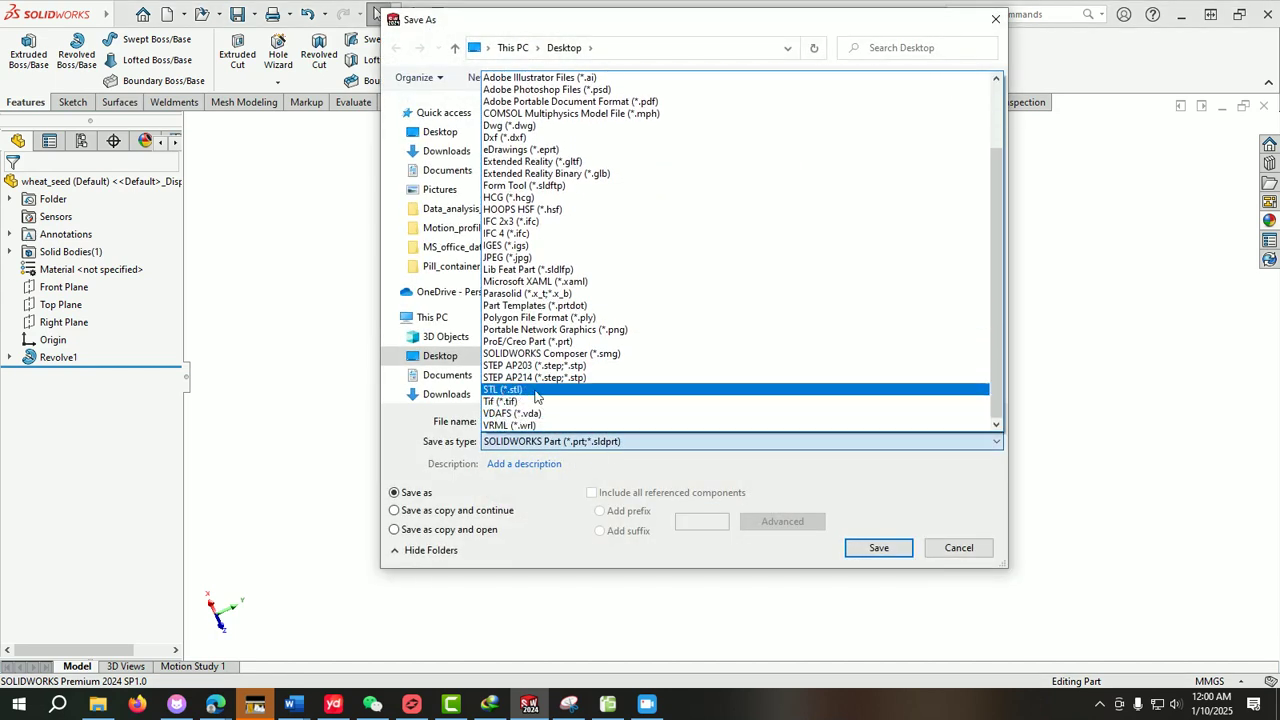
pyautogui.click(504, 388)
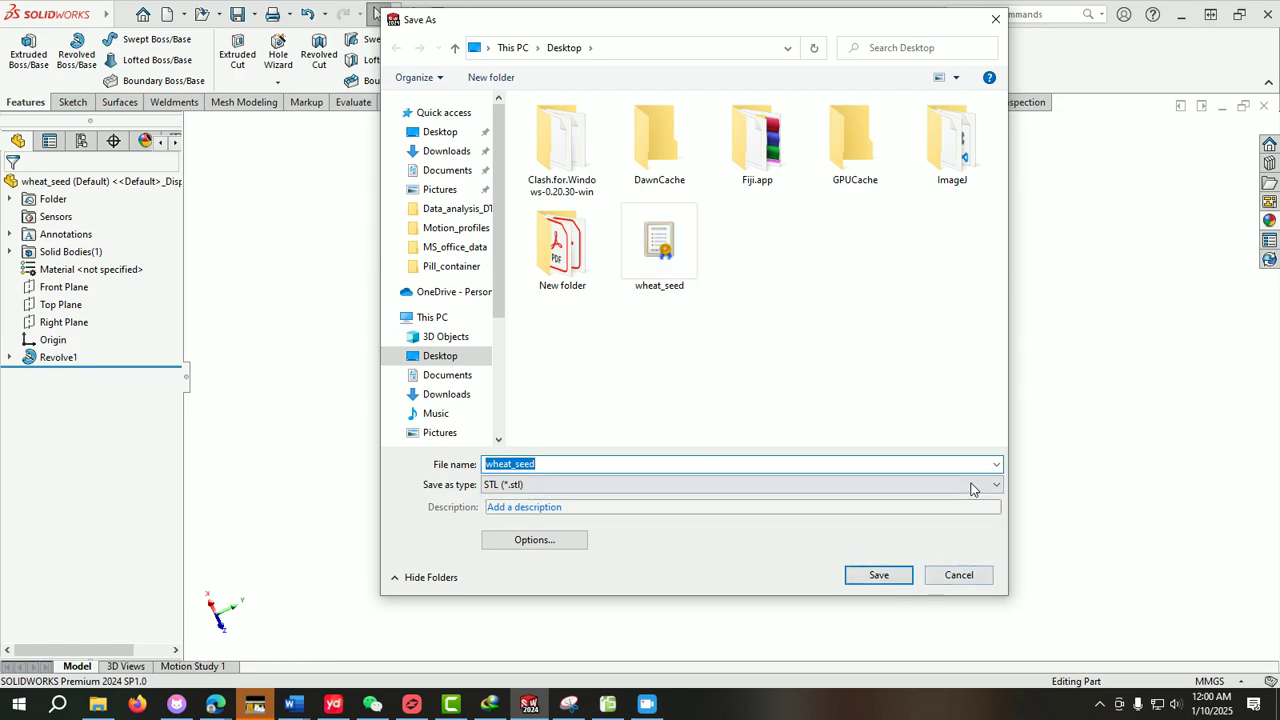
pyautogui.click(878, 574)
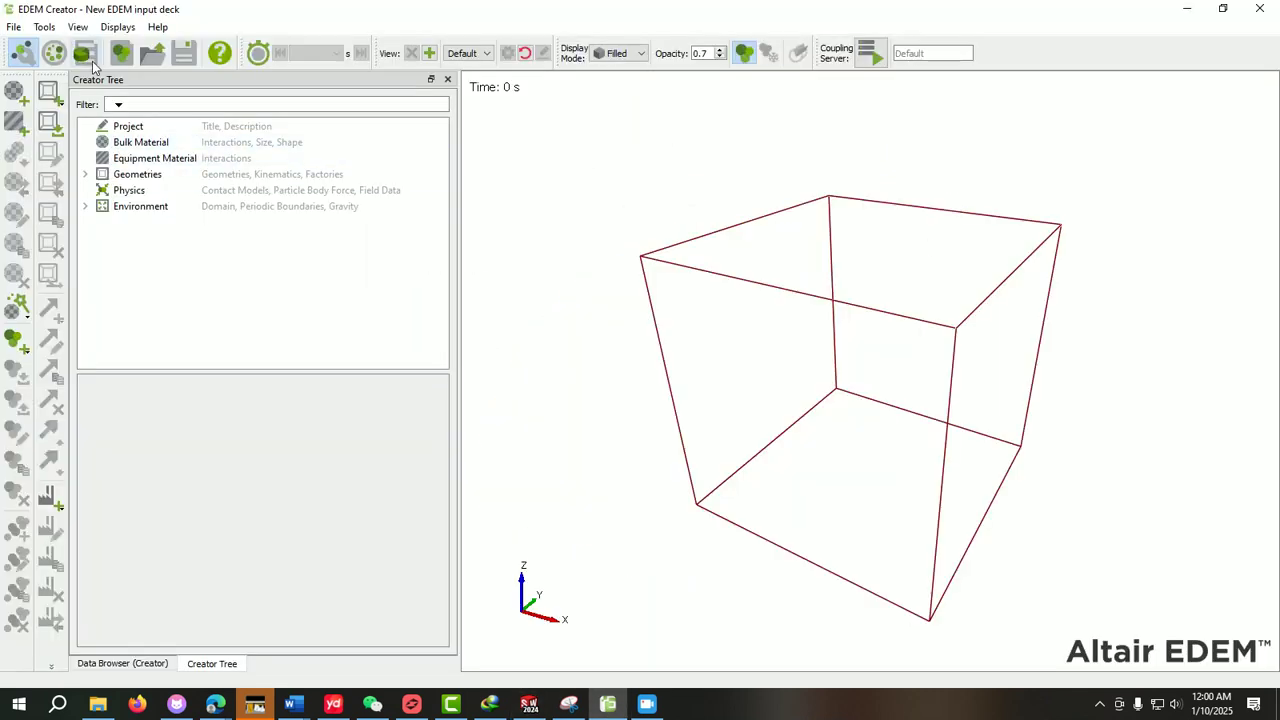
# Step: Show the Rendering Options page of the Options dialog via Tools
pyautogui.click(44, 28)
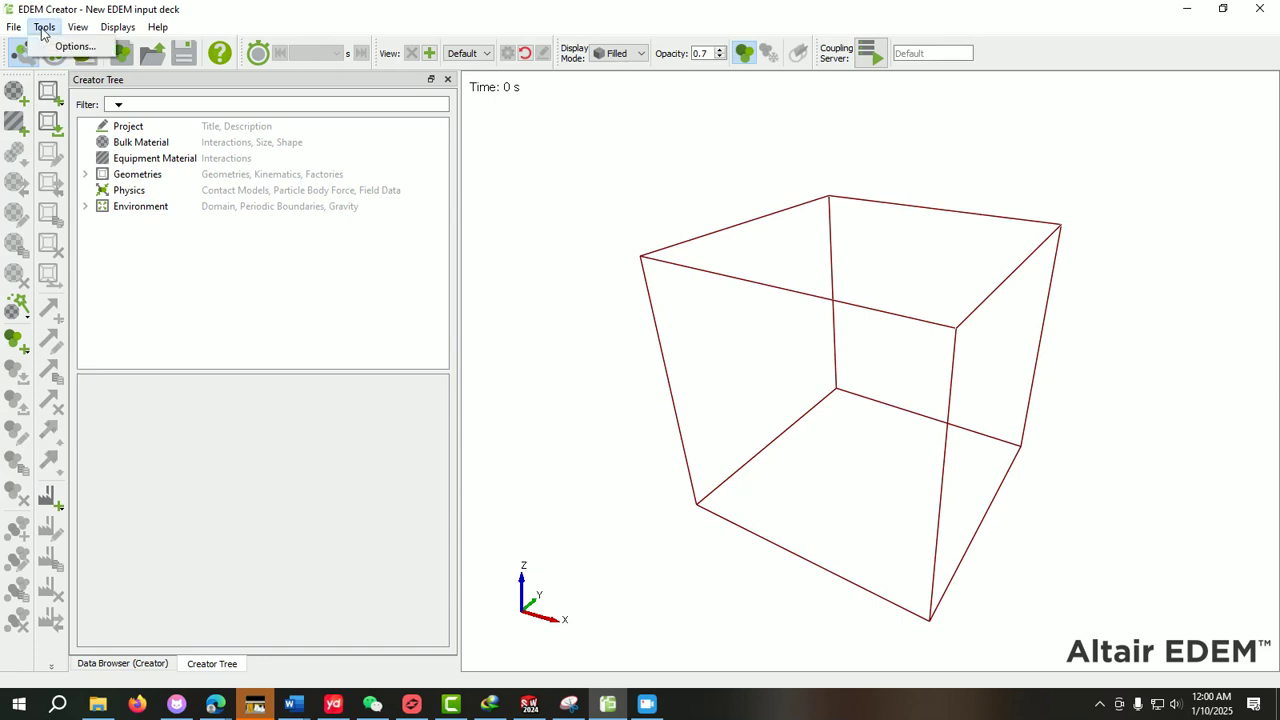
pyautogui.click(76, 46)
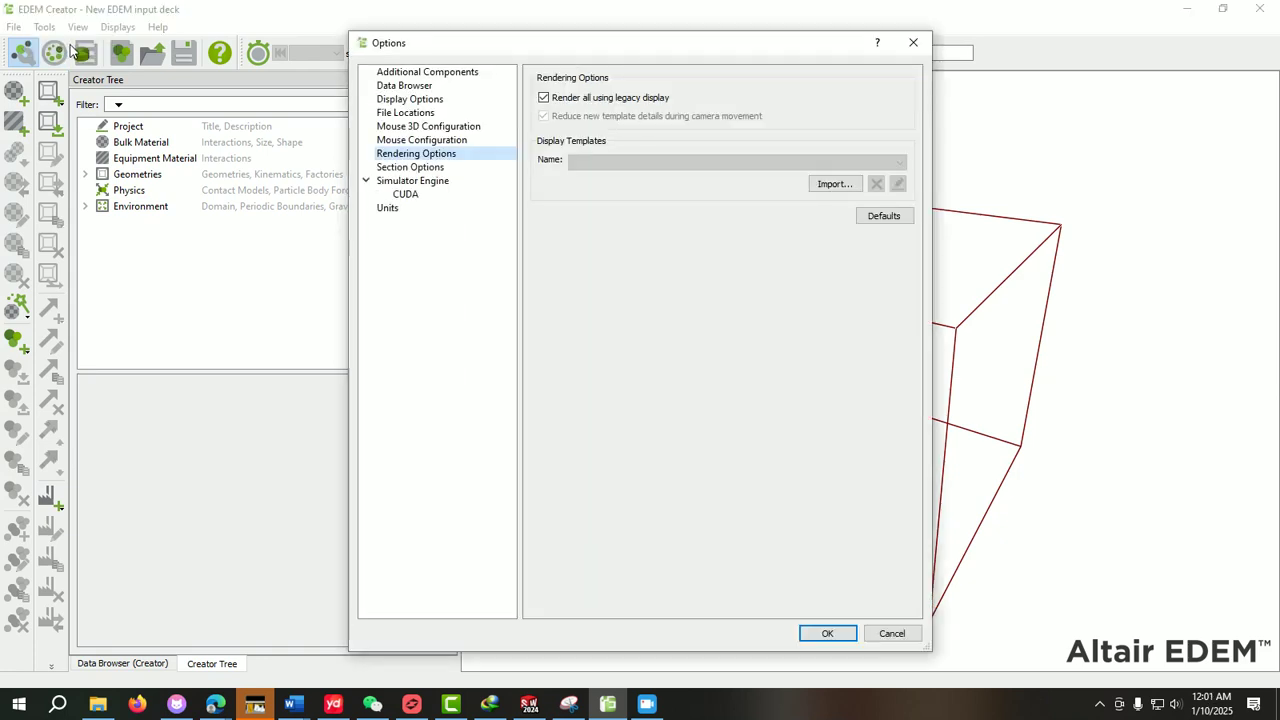
pyautogui.click(416, 152)
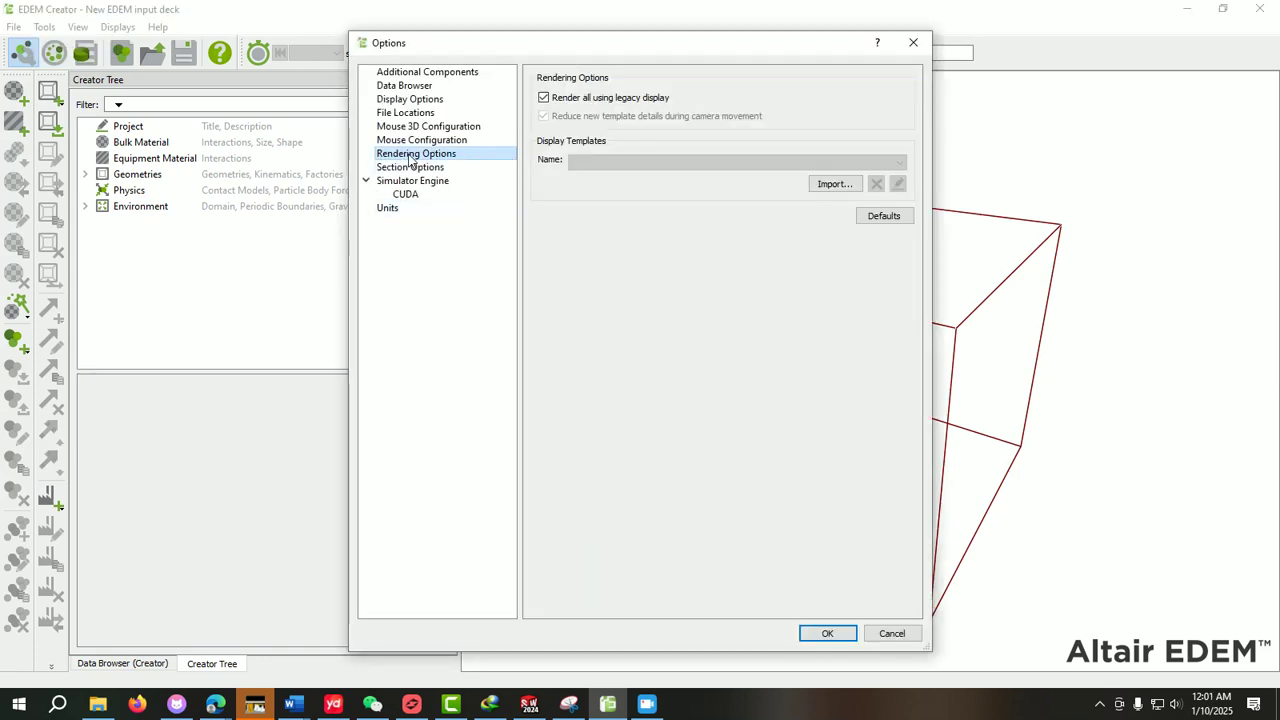
pyautogui.moveTo(456, 160)
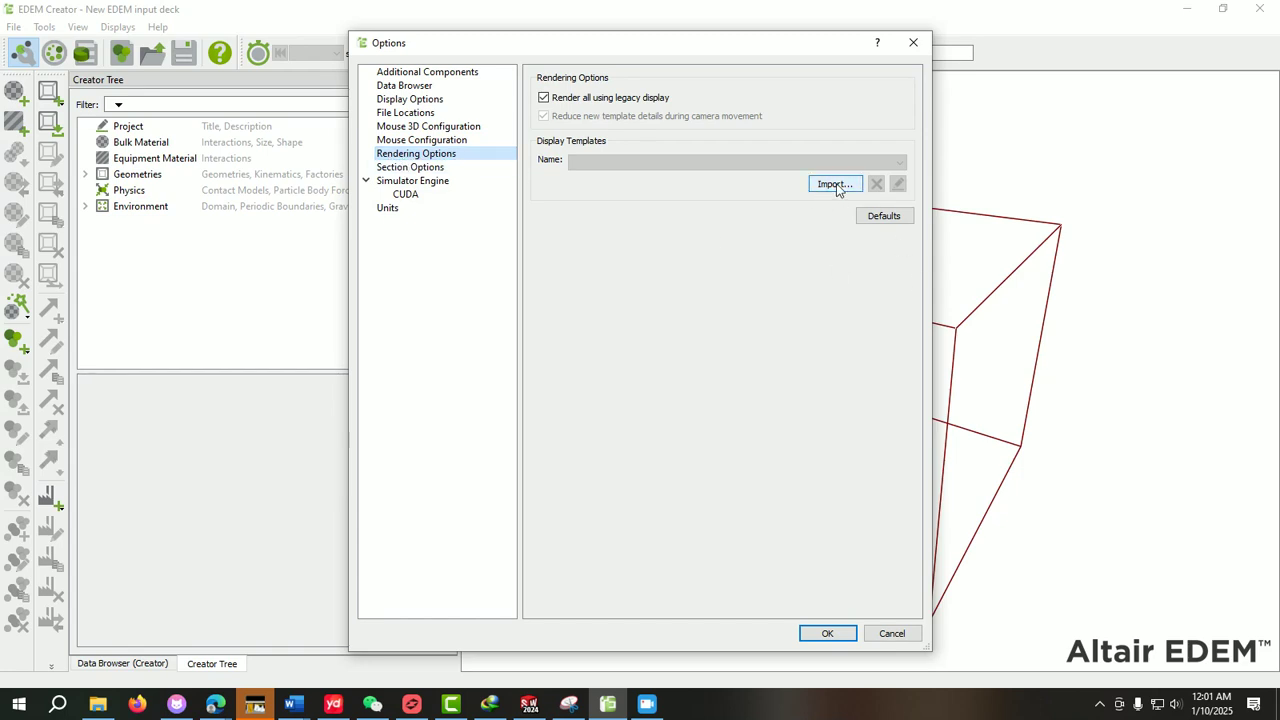
# Step: Import wheat_seed STL as a display template in Millimeters with Auto-Correct CAD Offsets on
pyautogui.click(834, 184)
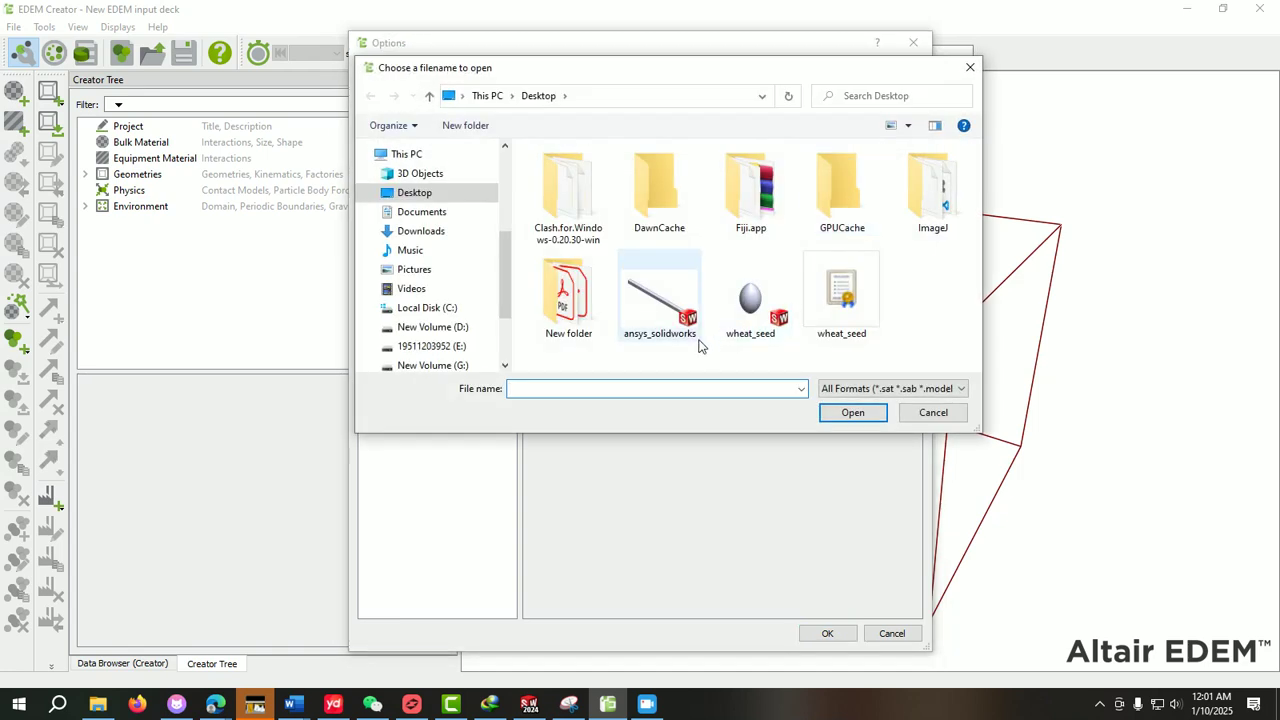
pyautogui.moveTo(840, 290)
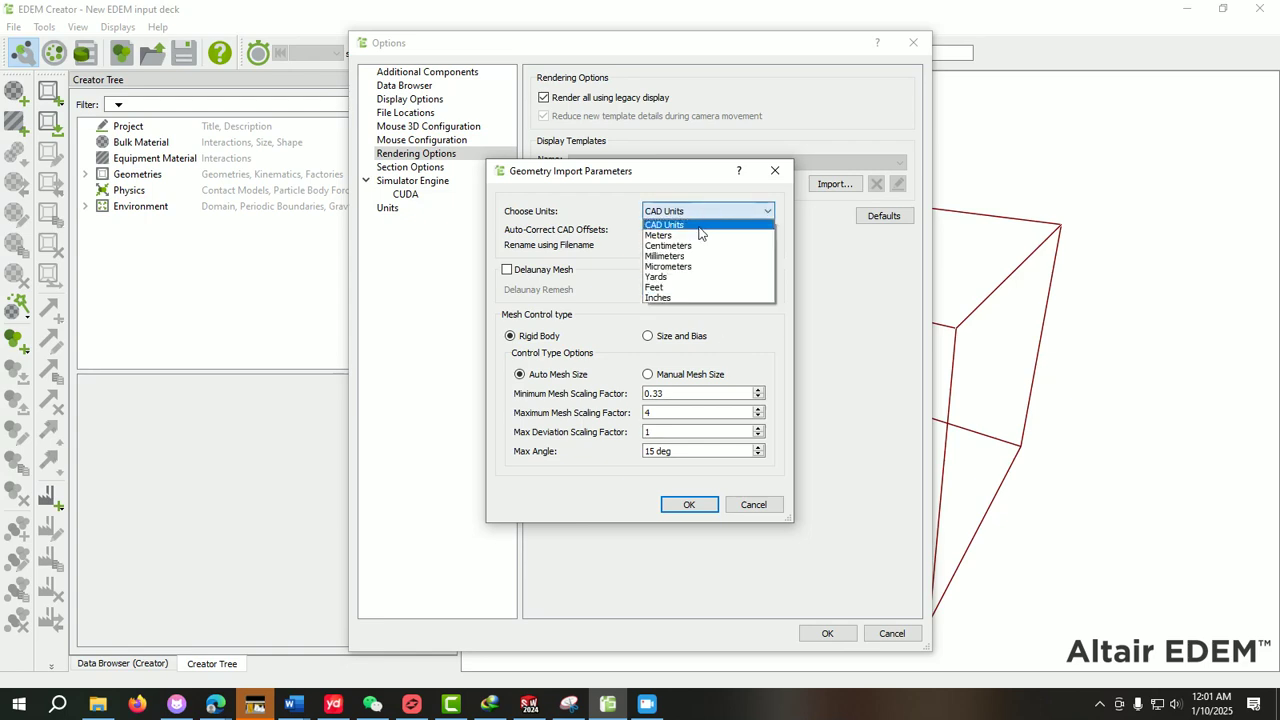
pyautogui.moveTo(664, 256)
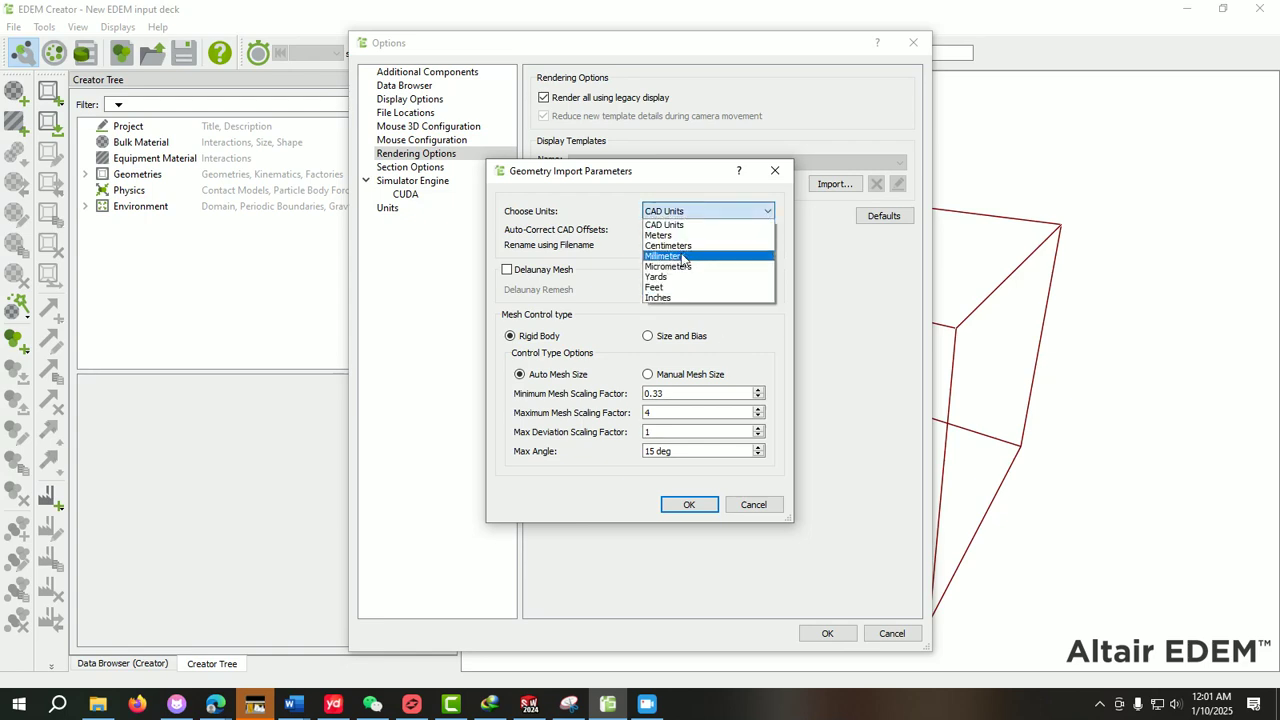
pyautogui.click(664, 256)
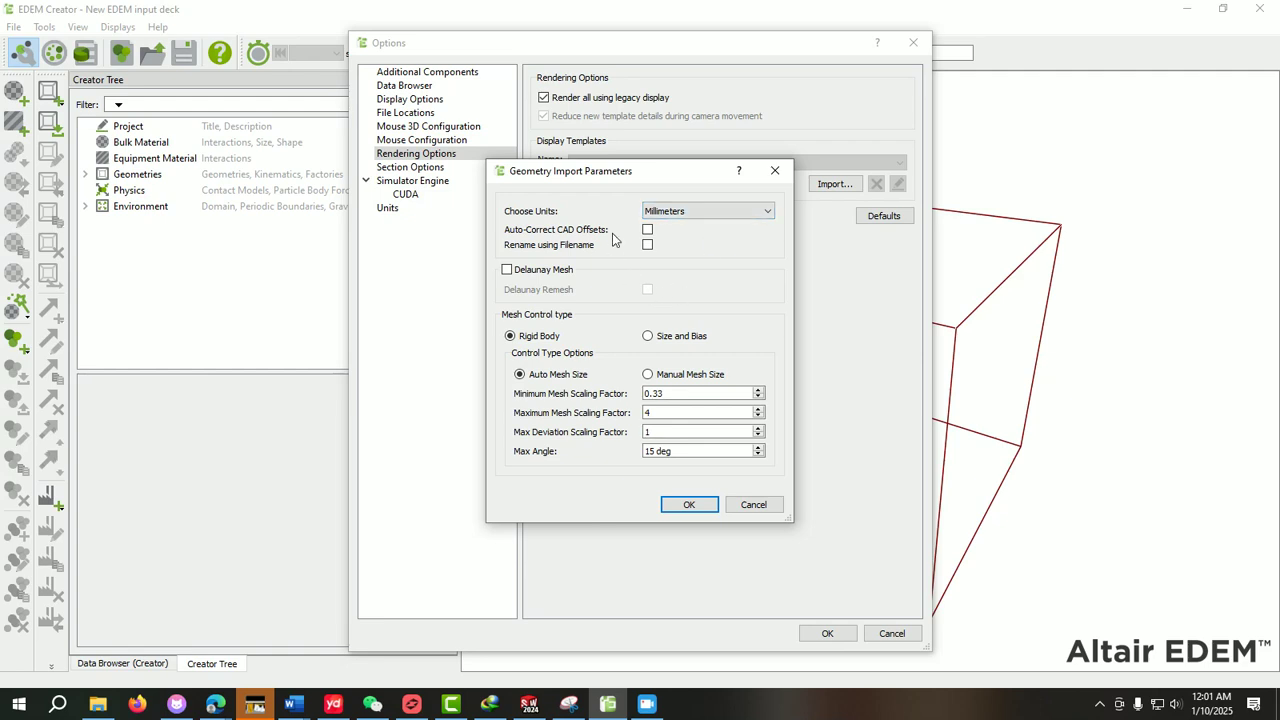
pyautogui.click(648, 228)
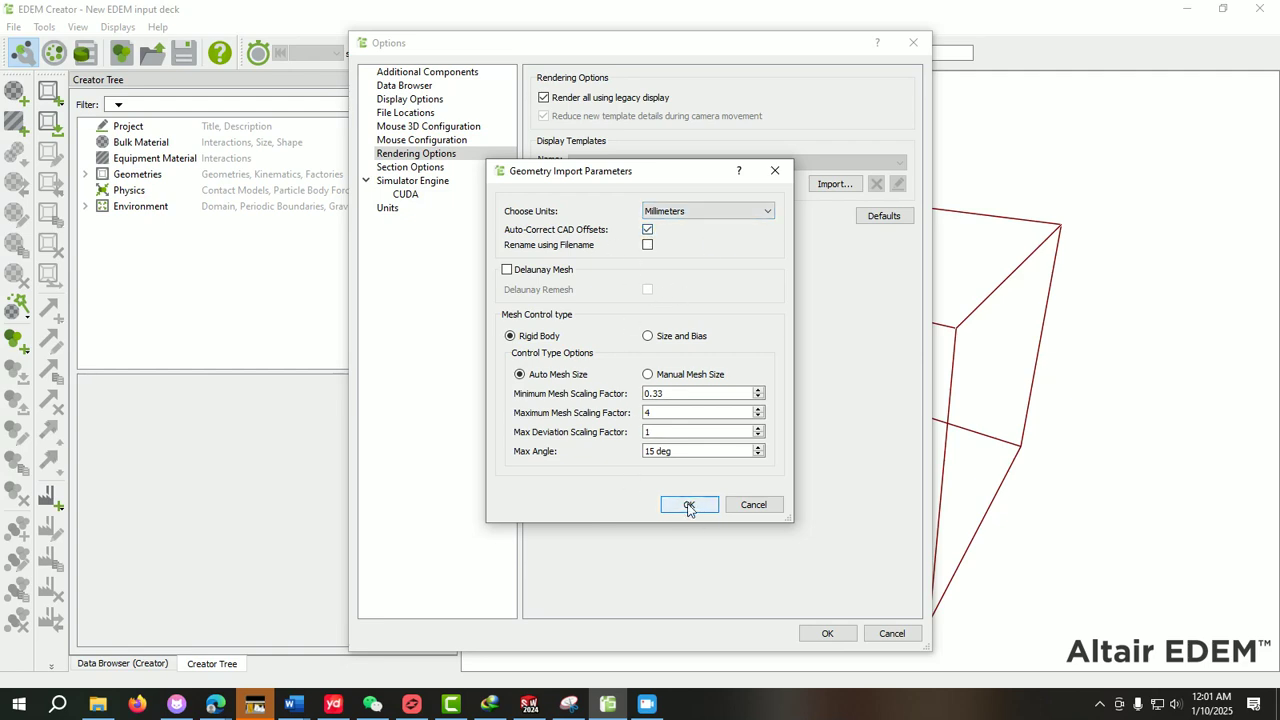
pyautogui.click(688, 504)
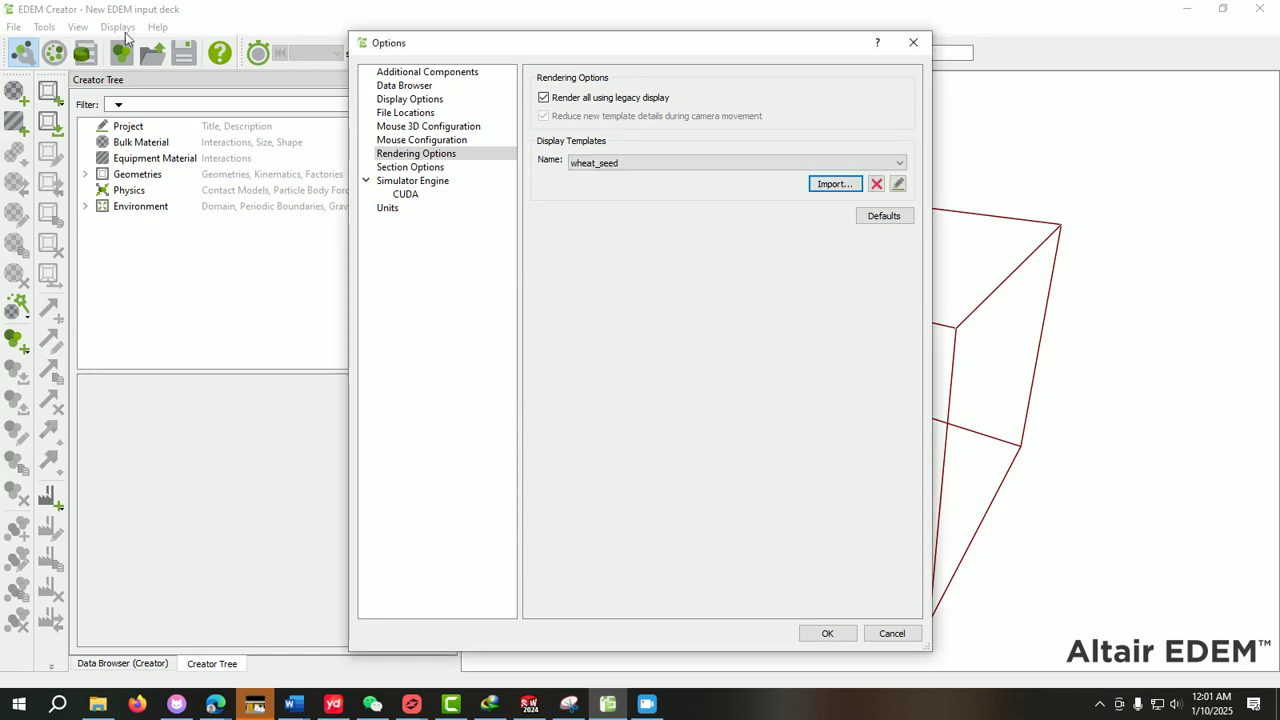
pyautogui.moveTo(874, 672)
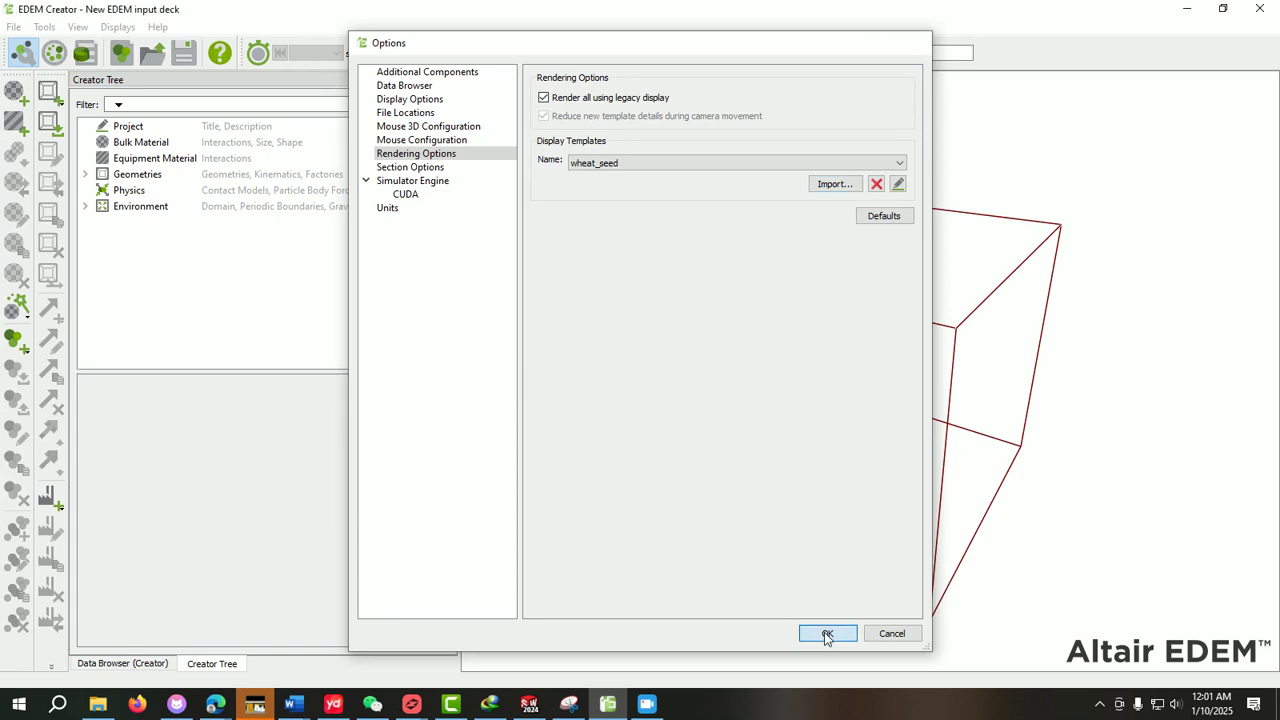
# Step: Start the GEMM material wizard from the Bulk Material node
pyautogui.click(828, 632)
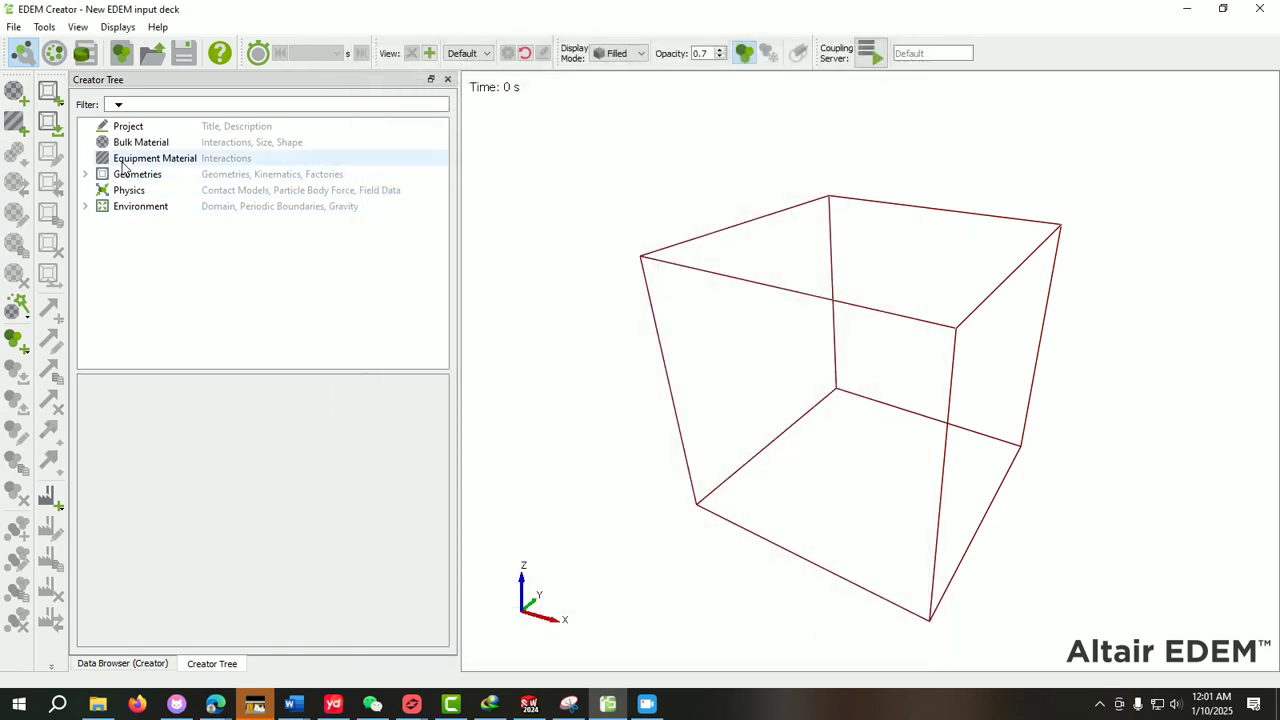
pyautogui.rightClick(140, 142)
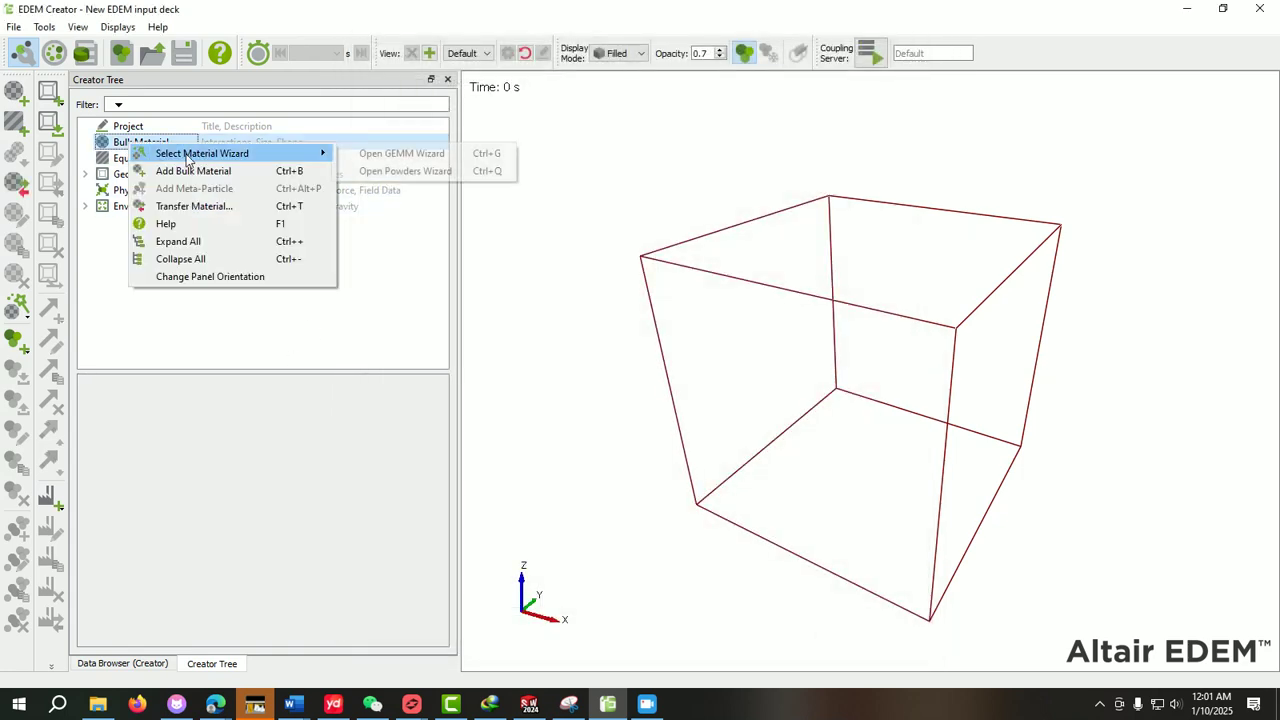
pyautogui.moveTo(400, 152)
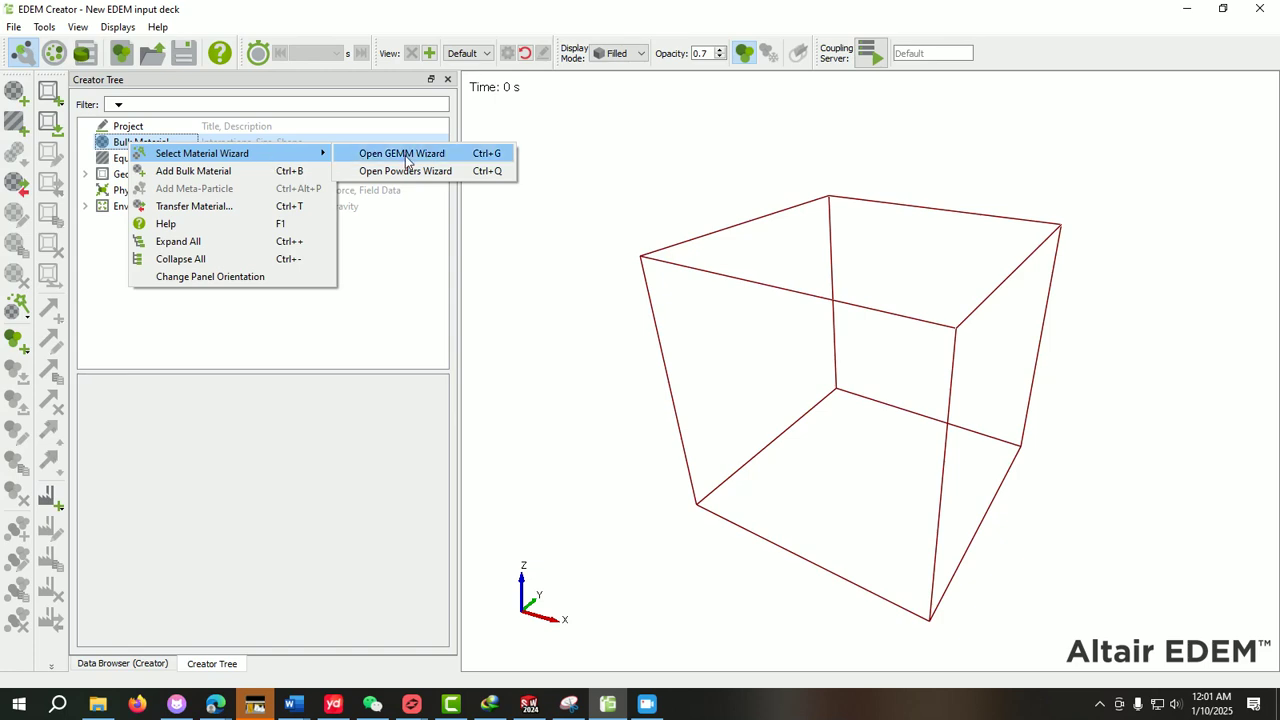
pyautogui.click(400, 152)
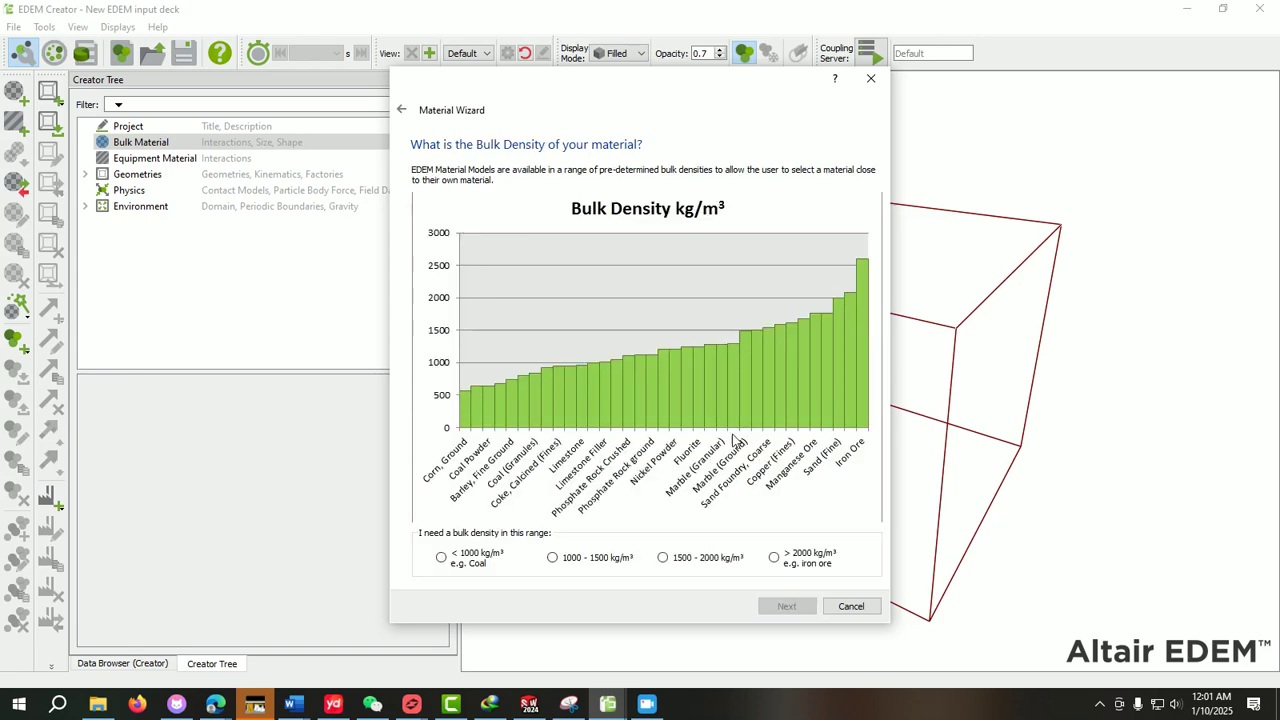
# Step: Choose 1500–2000 kg/m³ bulk density and 40° angle of repose, then accept the suggested material
pyautogui.click(662, 556)
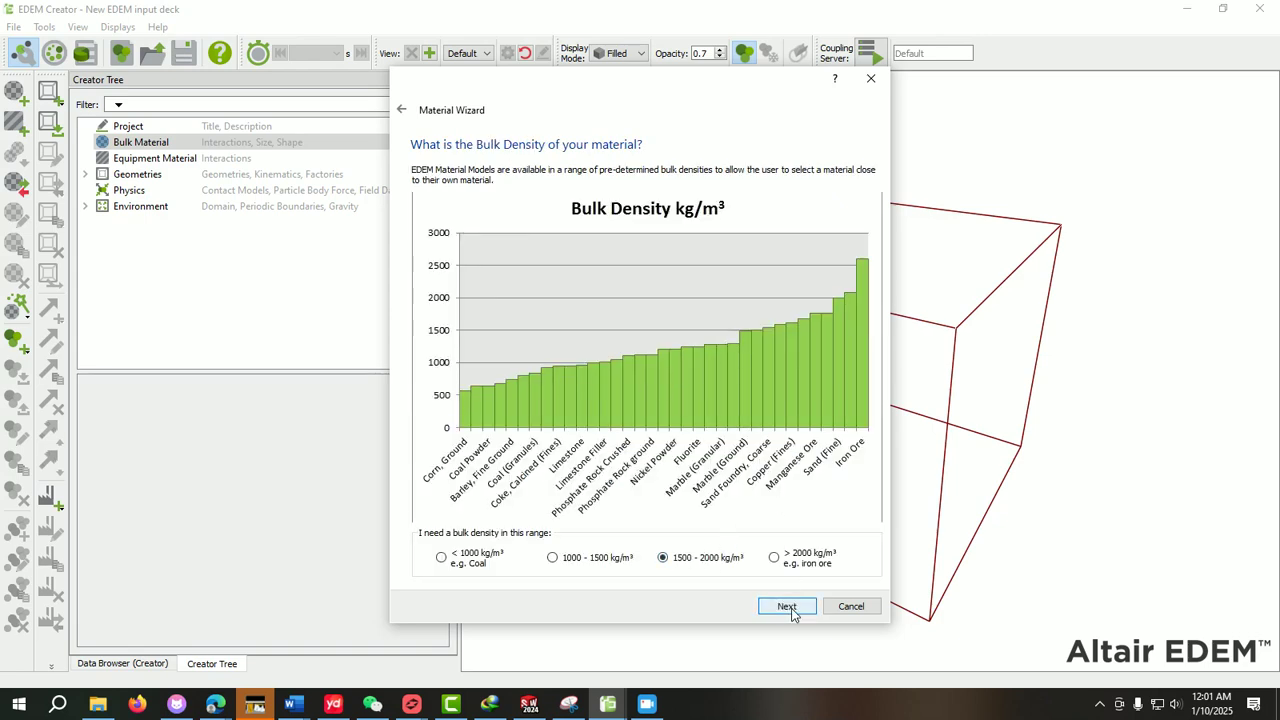
pyautogui.click(786, 606)
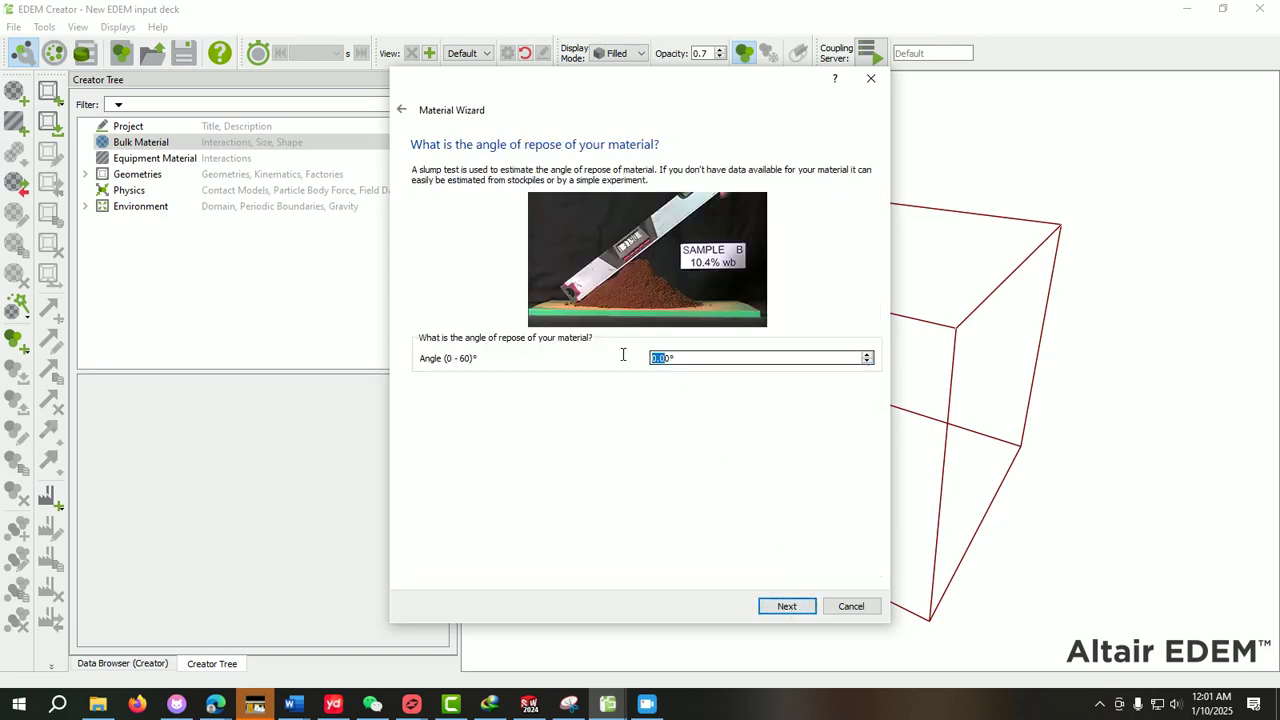
pyautogui.write('40°')
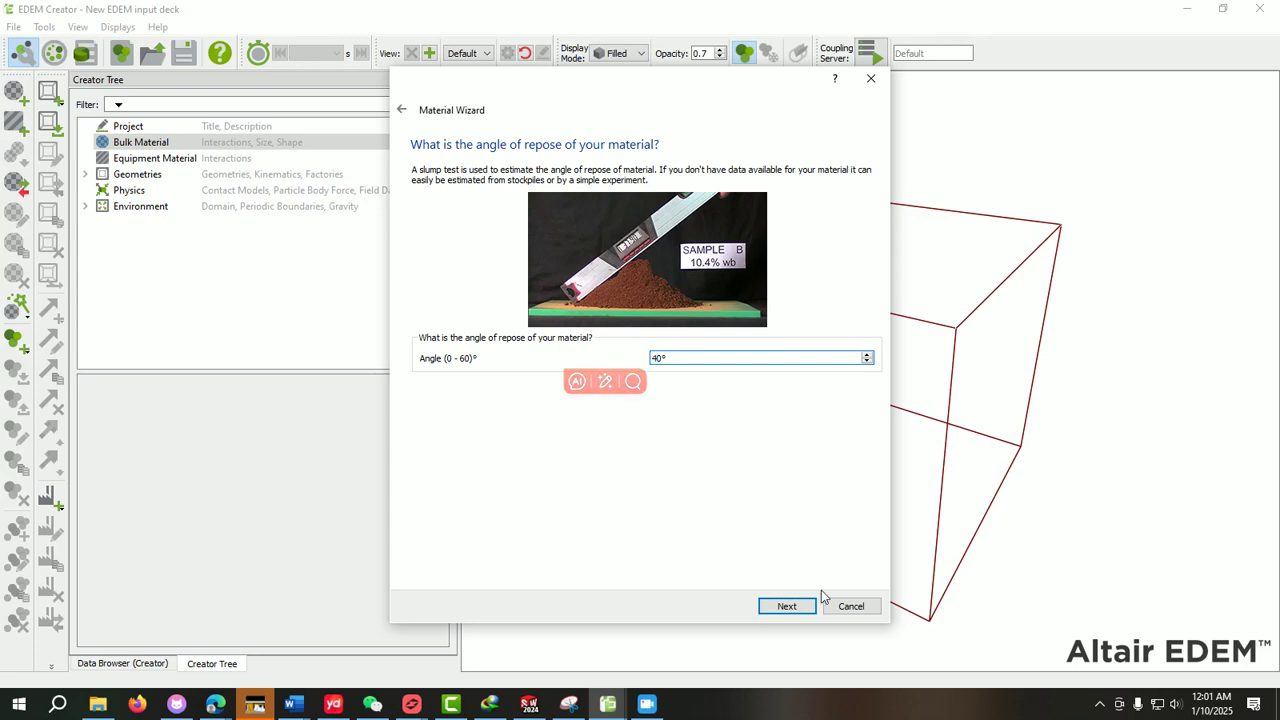
pyautogui.click(786, 606)
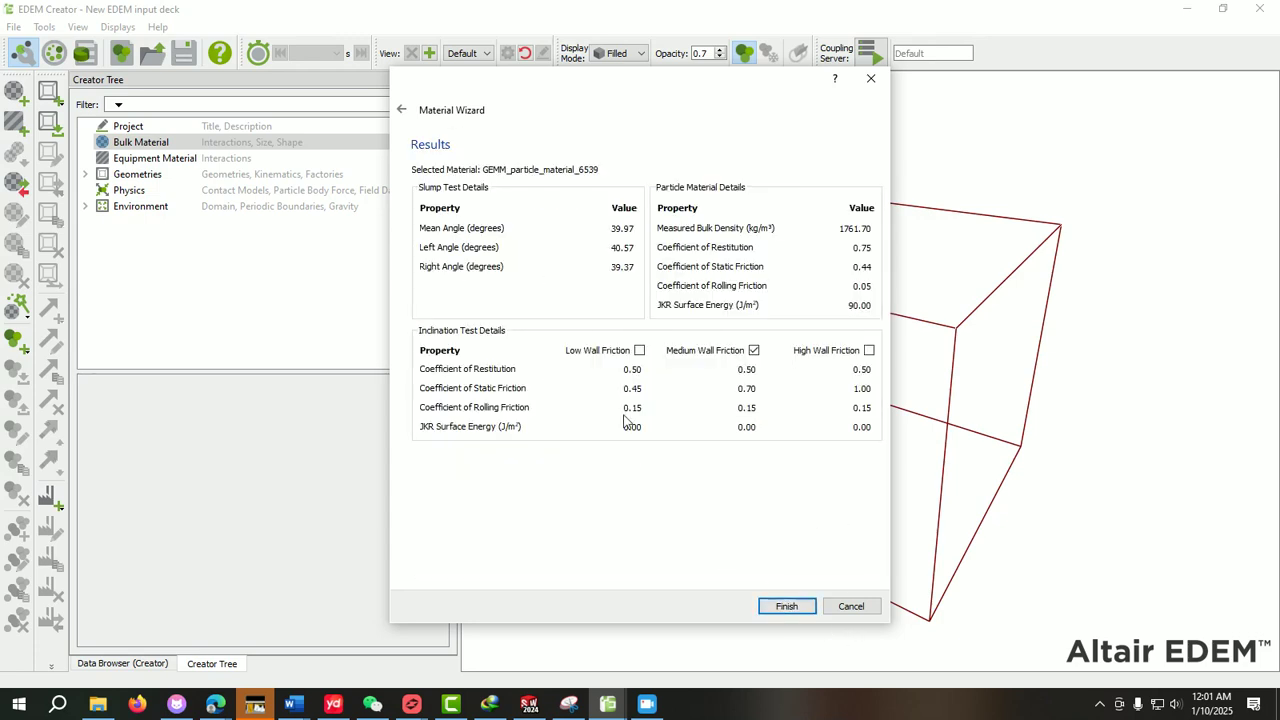
pyautogui.click(786, 606)
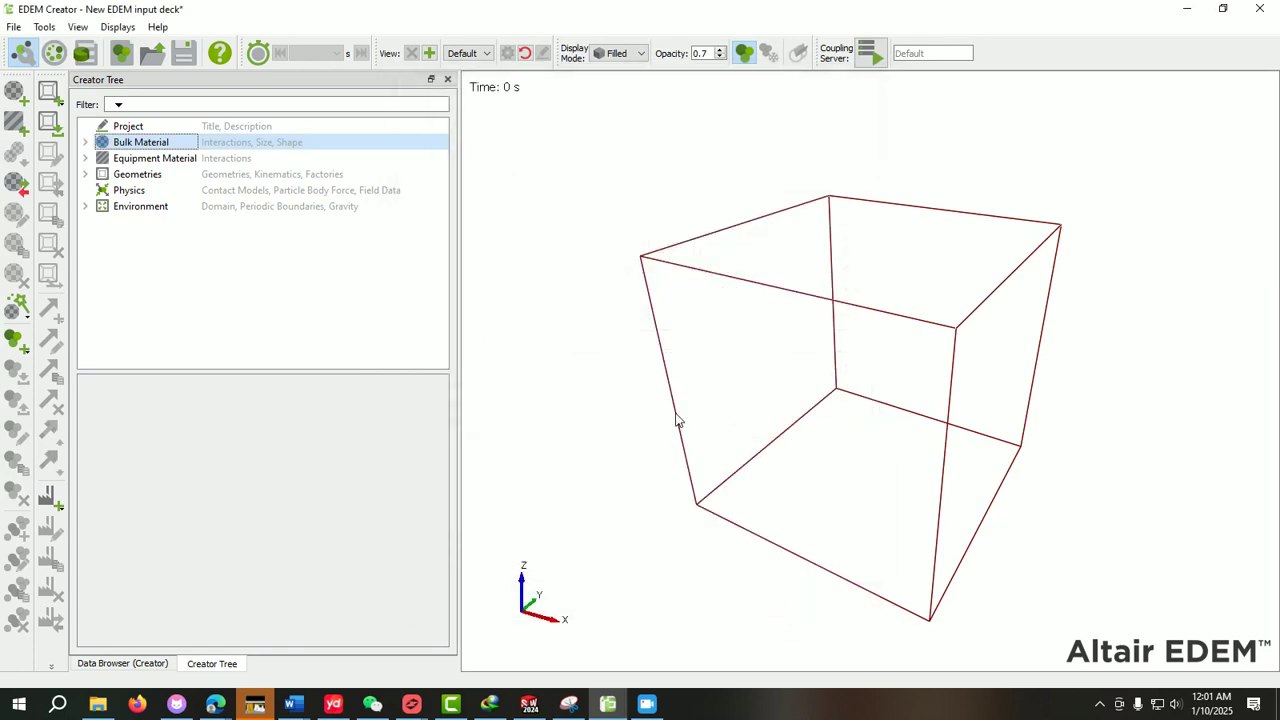
# Step: Add a particle to GEMM_particle_material_6539 and select GEMM_particle_6539's shape settings
pyautogui.click(84, 140)
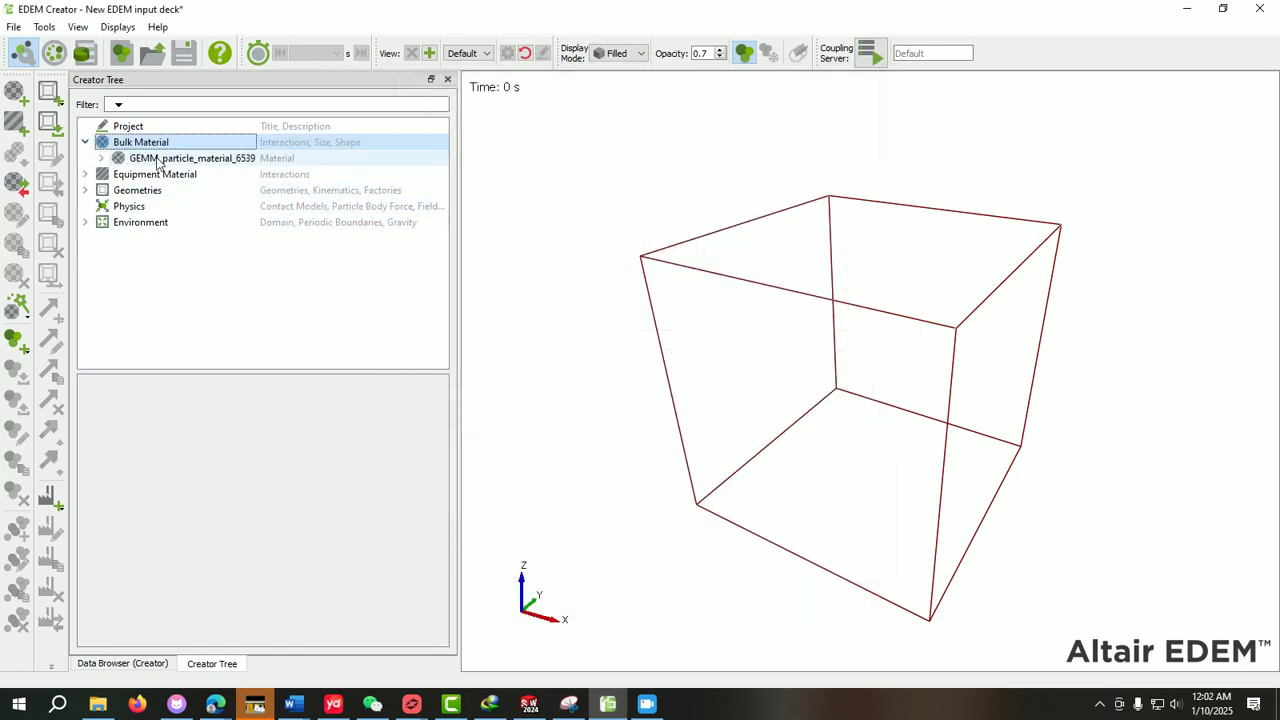
pyautogui.rightClick(192, 158)
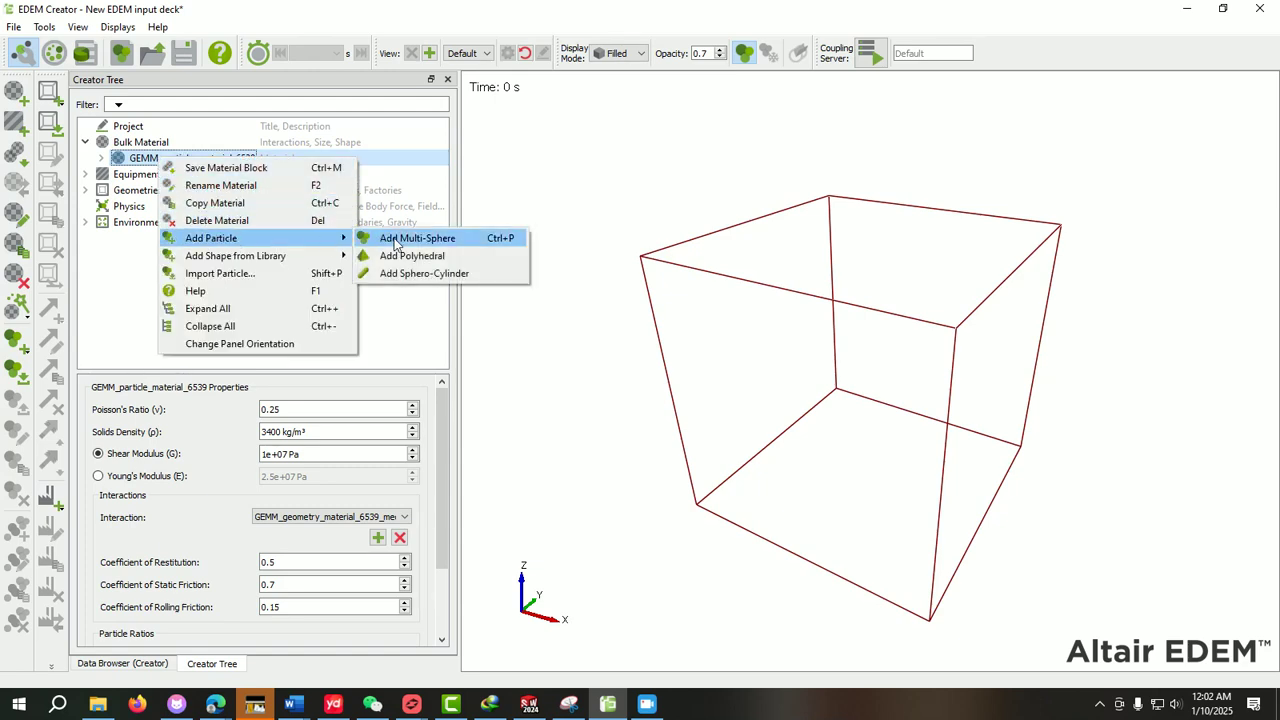
pyautogui.click(424, 272)
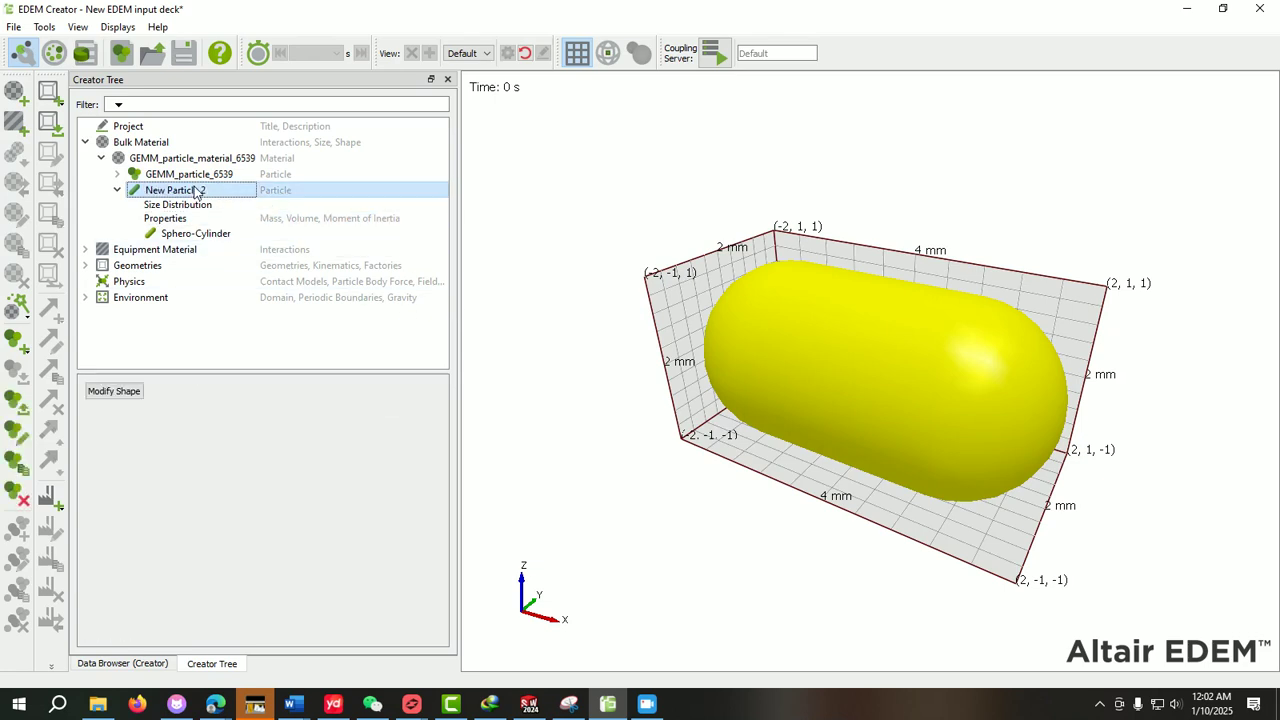
pyautogui.click(188, 174)
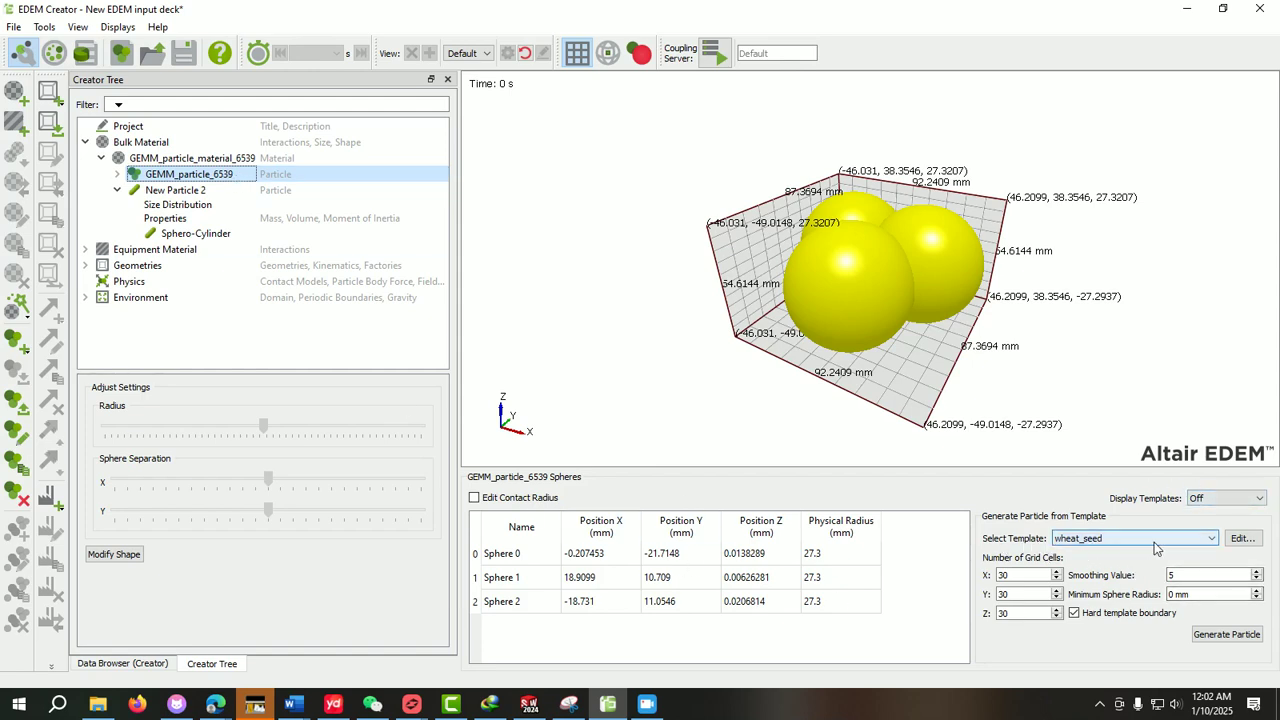
# Step: Set the particle's Display Template to wheat_seed
pyautogui.click(1256, 496)
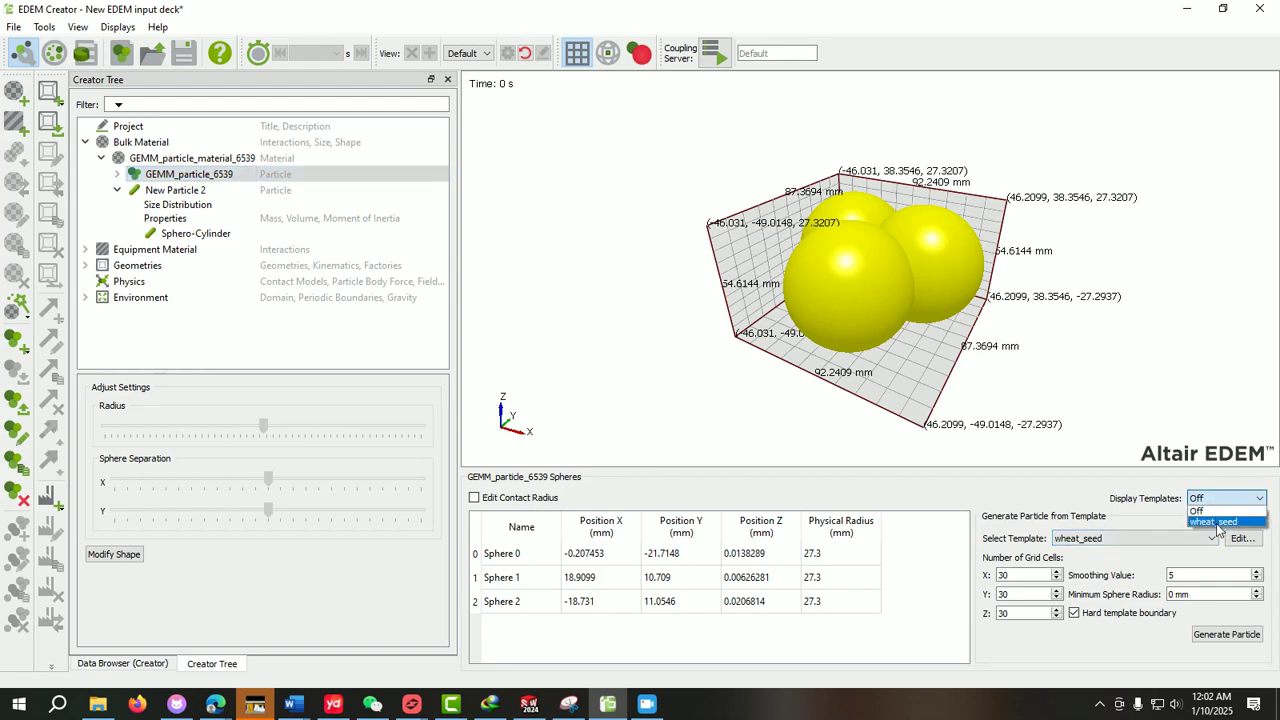
pyautogui.click(1212, 520)
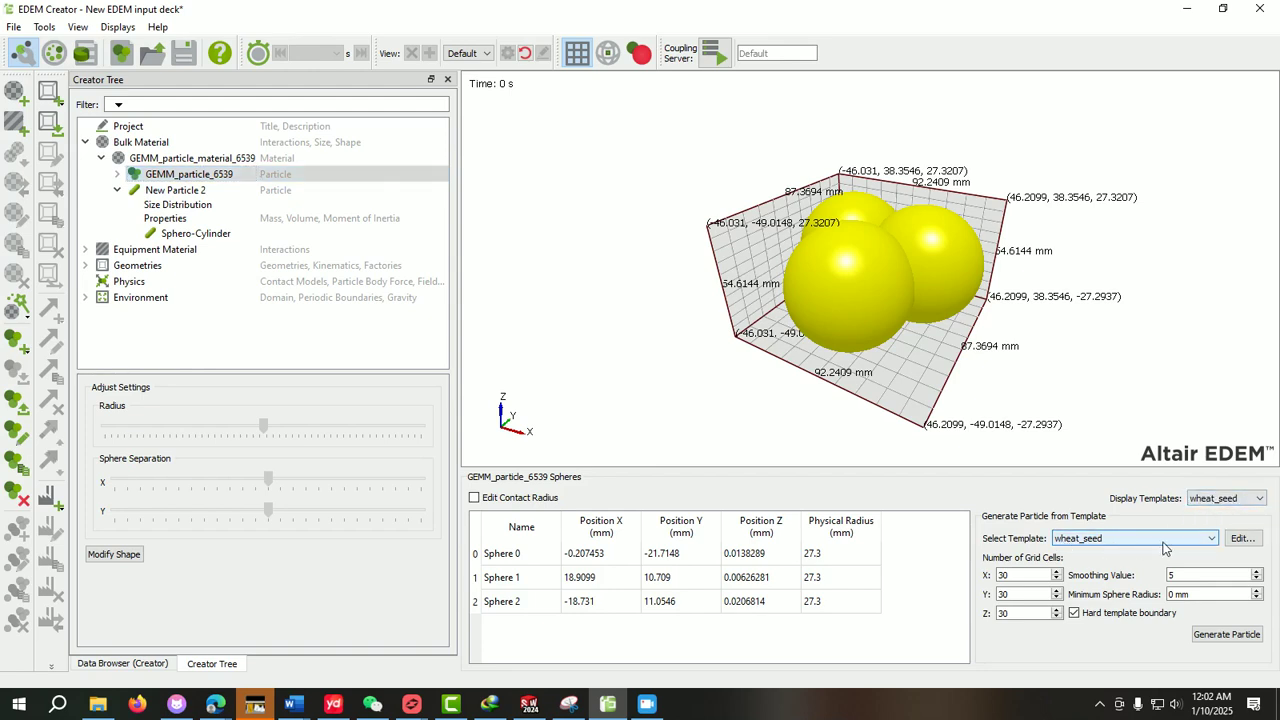
pyautogui.moveTo(1130, 550)
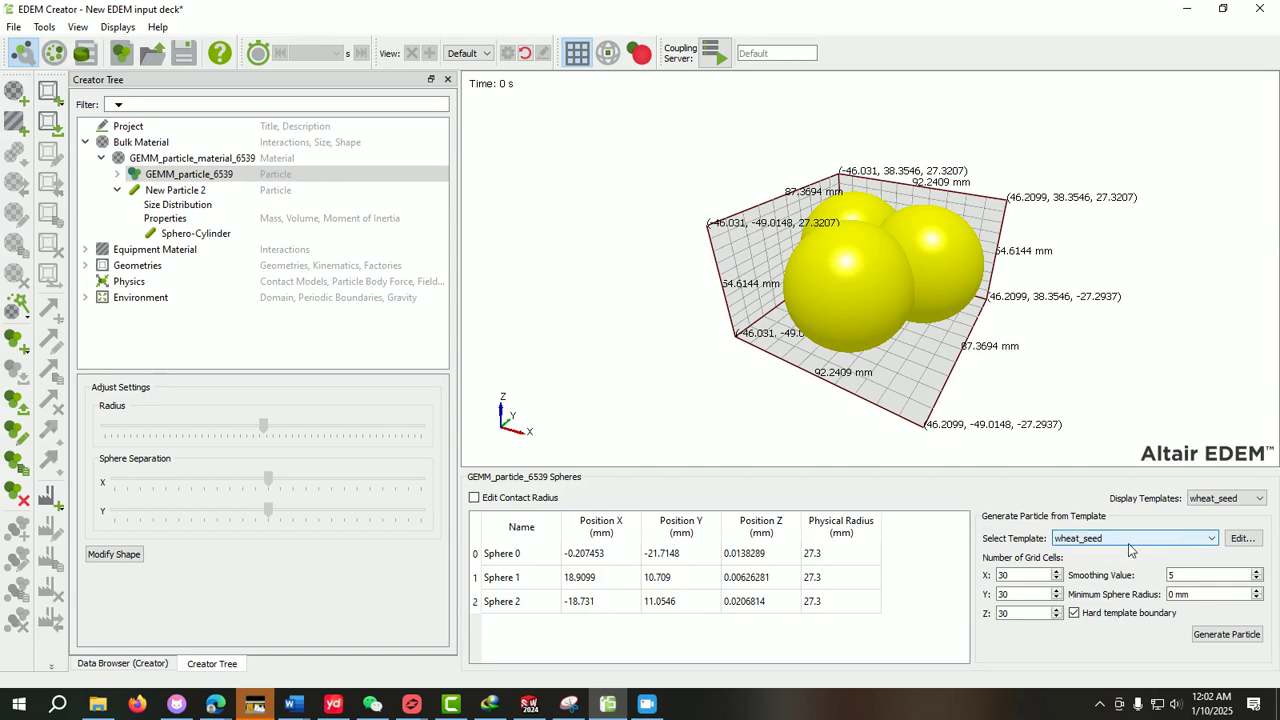
pyautogui.moveTo(1216, 540)
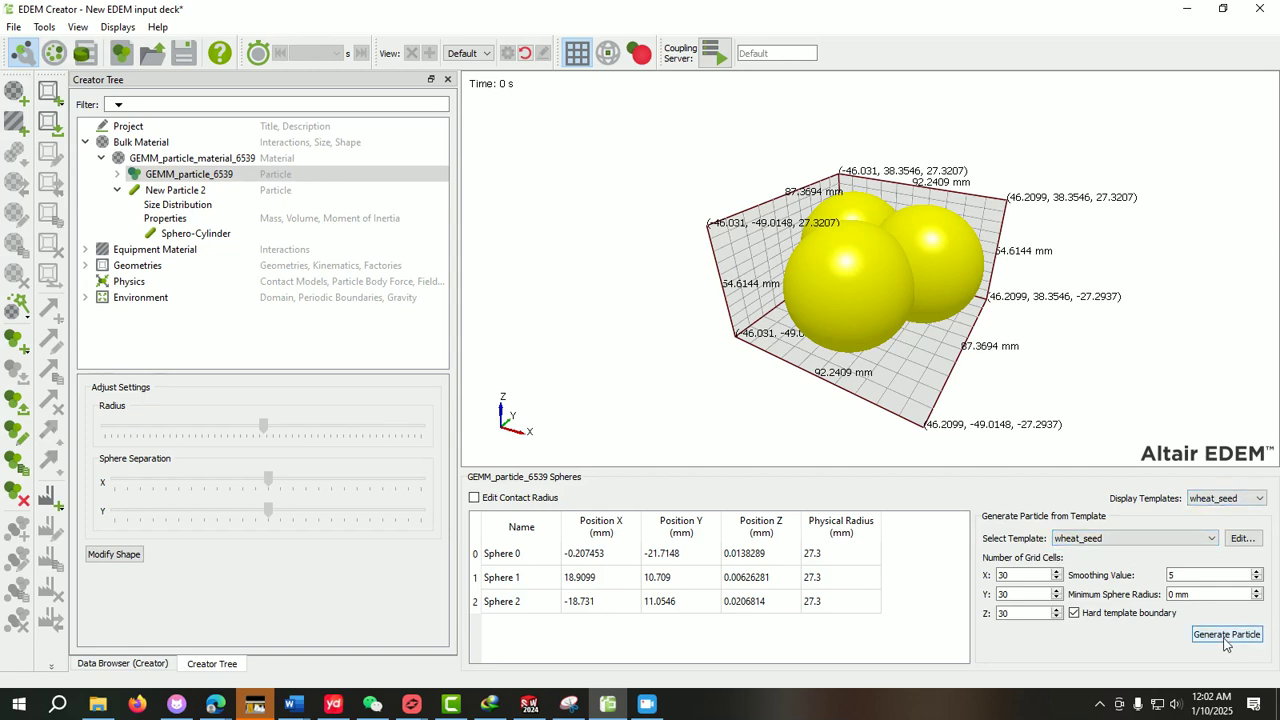
# Step: Generate GEMM_particle_6539 as multi-spheres fitted to the wheat_seed template
pyautogui.click(1226, 634)
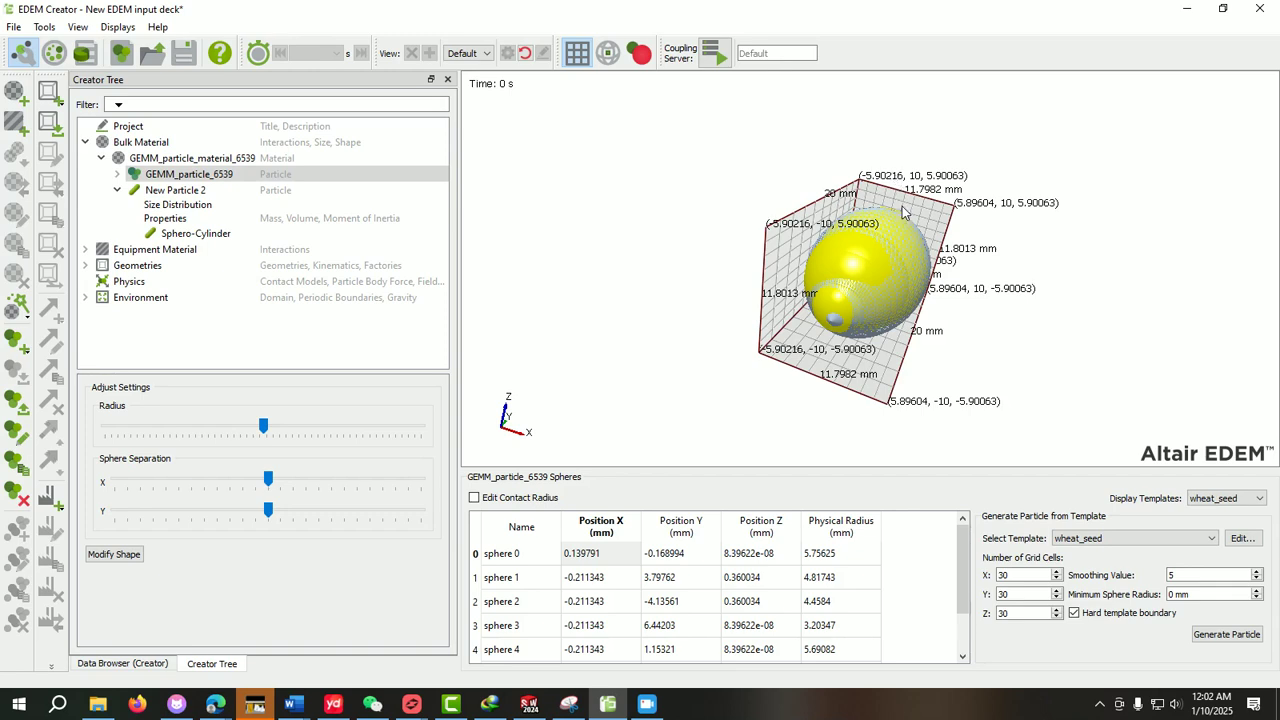
pyautogui.moveTo(762, 680)
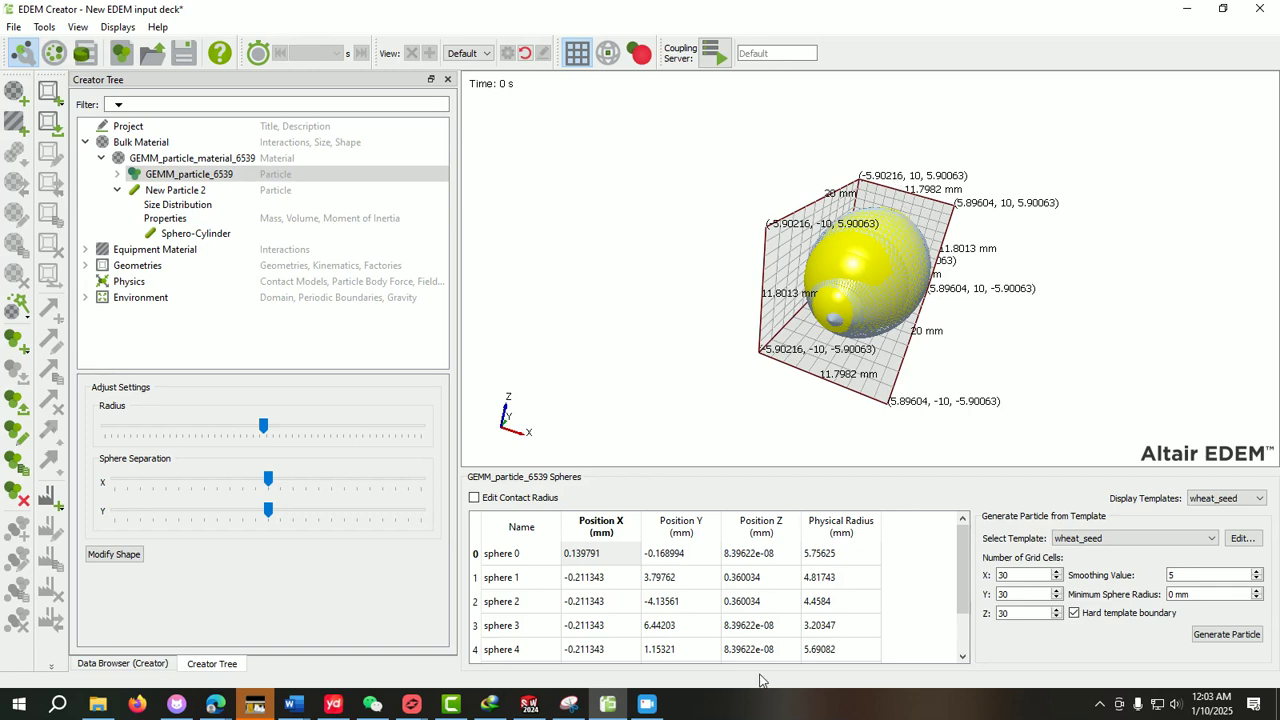